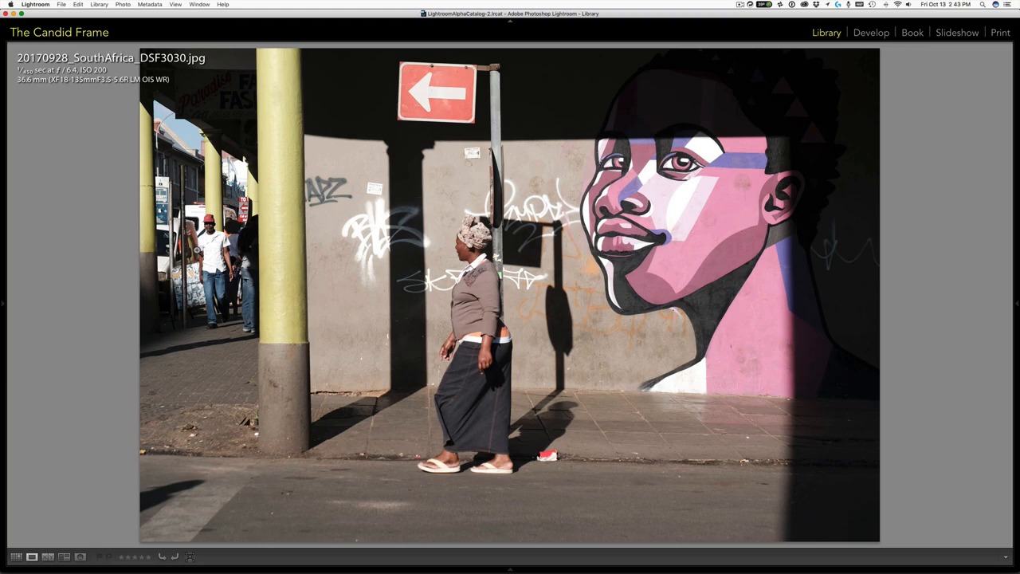
# - Step forward frame by frame from DSF3030 to DSF3035, the man in a white shirt by the mural
pyautogui.press('right')
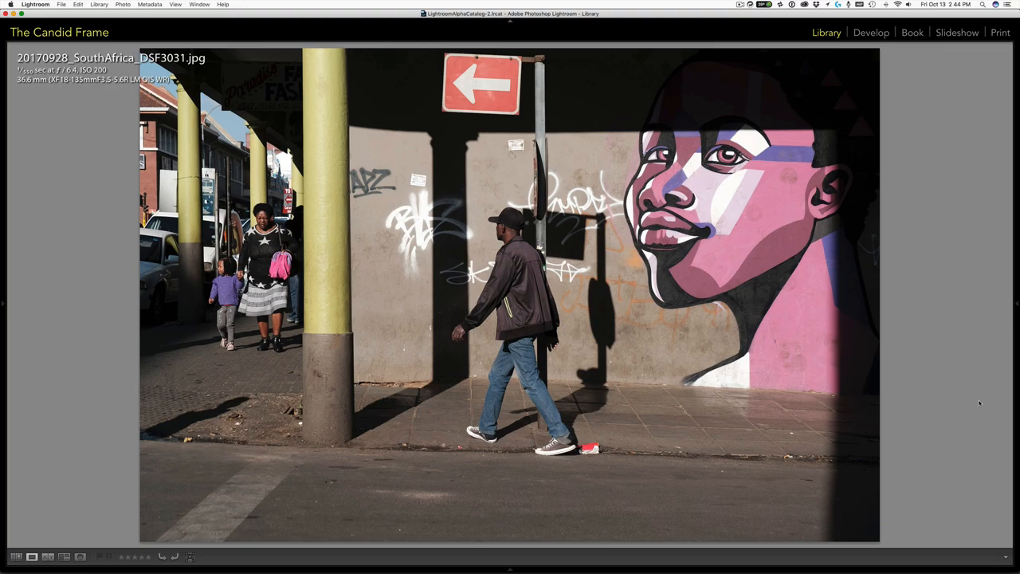
pyautogui.moveTo(737, 441)
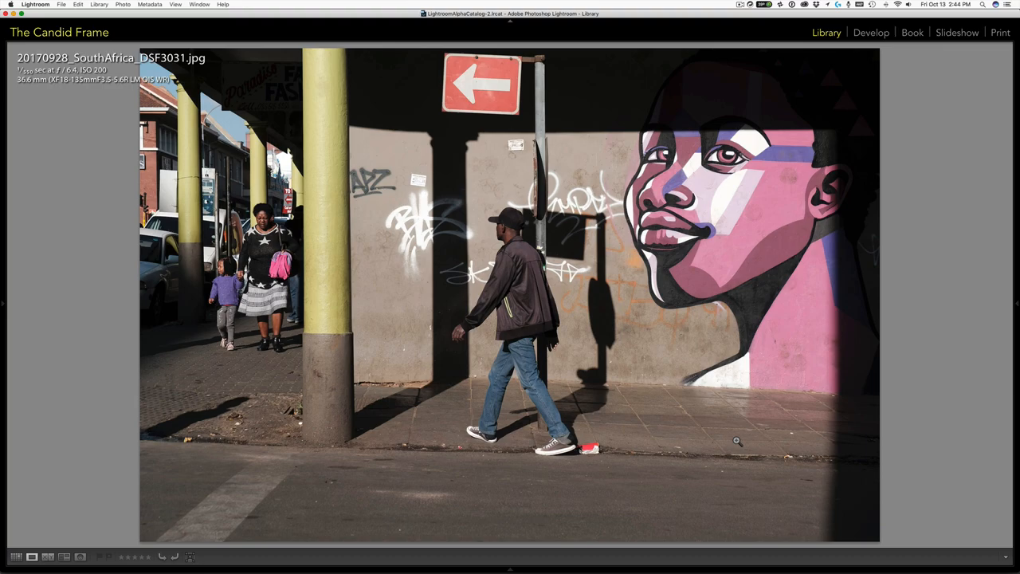
pyautogui.press('right')
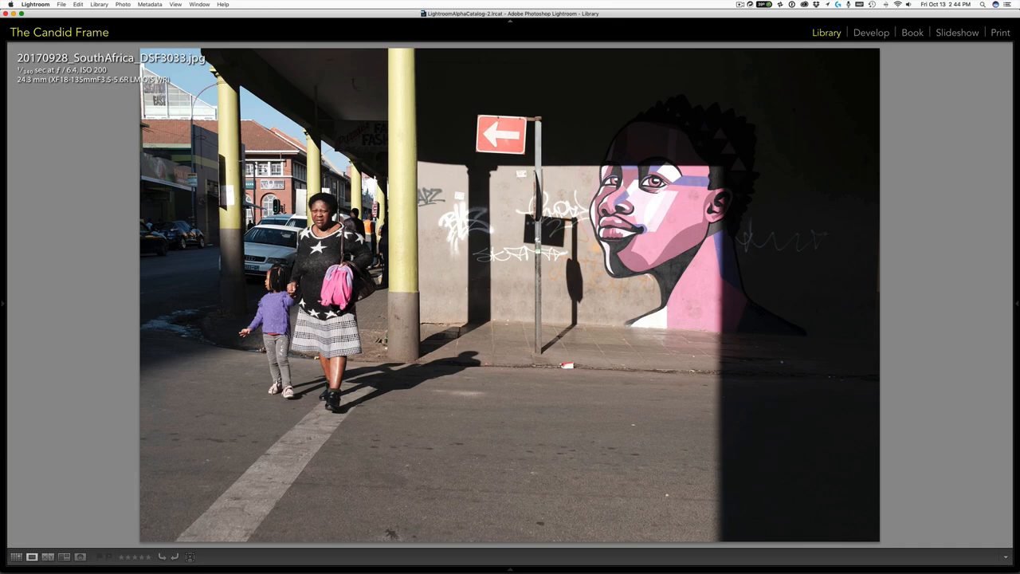
pyautogui.press('right')
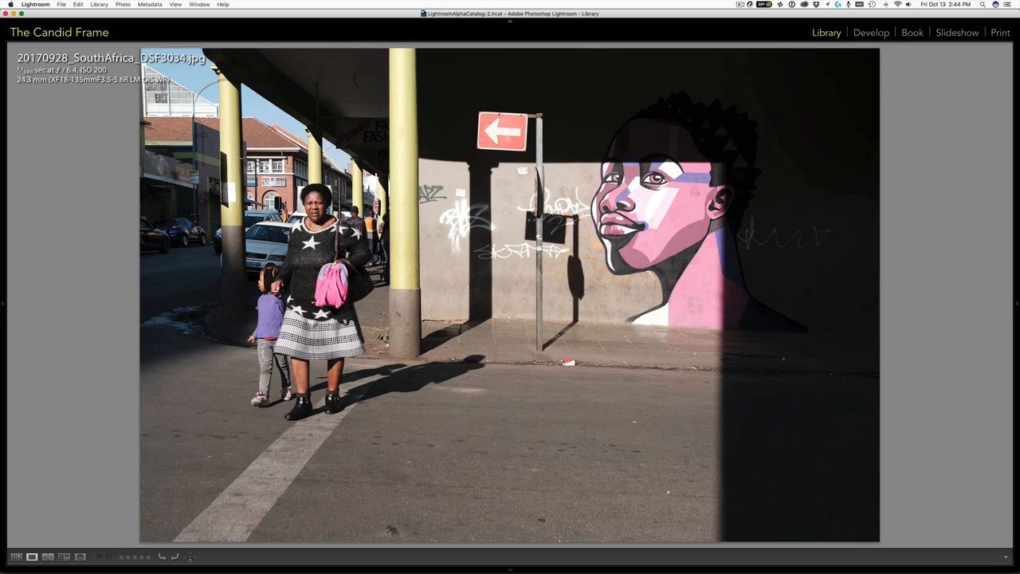
pyautogui.press('right')
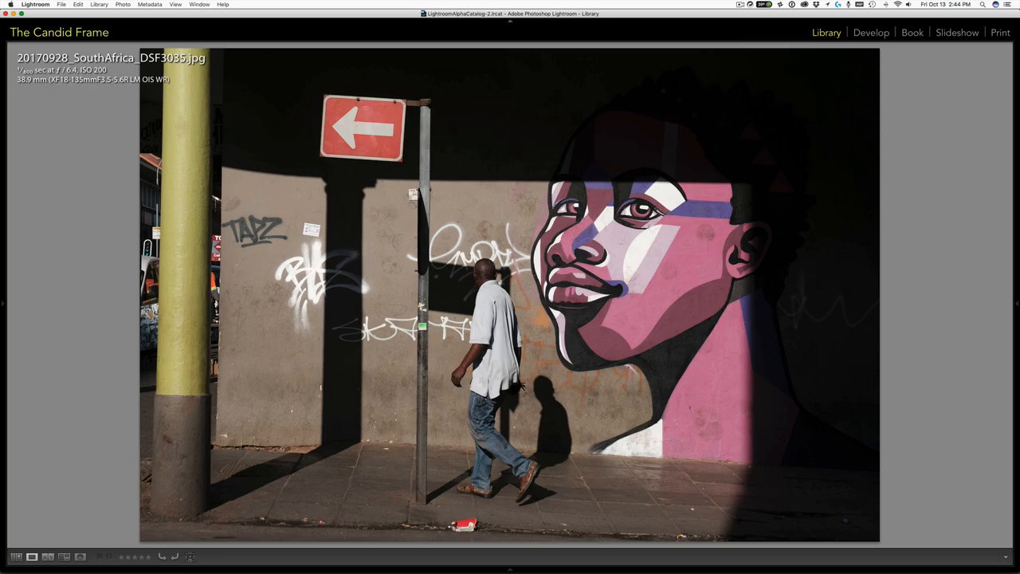
# - Advance through DSF3036–3038 to DSF3039, the empty overexposed mural-wall frame
pyautogui.press('right')
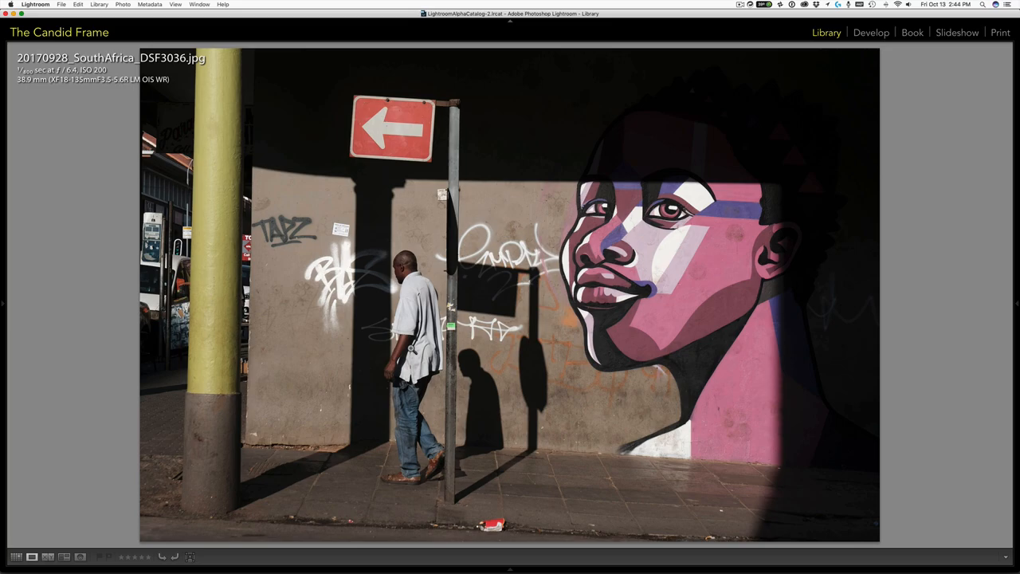
pyautogui.moveTo(437, 469)
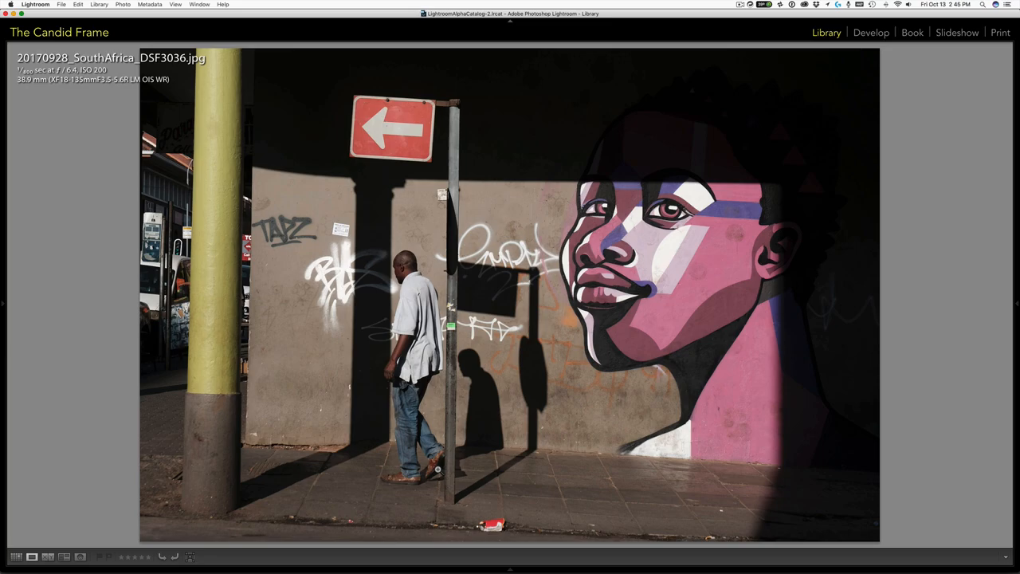
pyautogui.moveTo(481, 406)
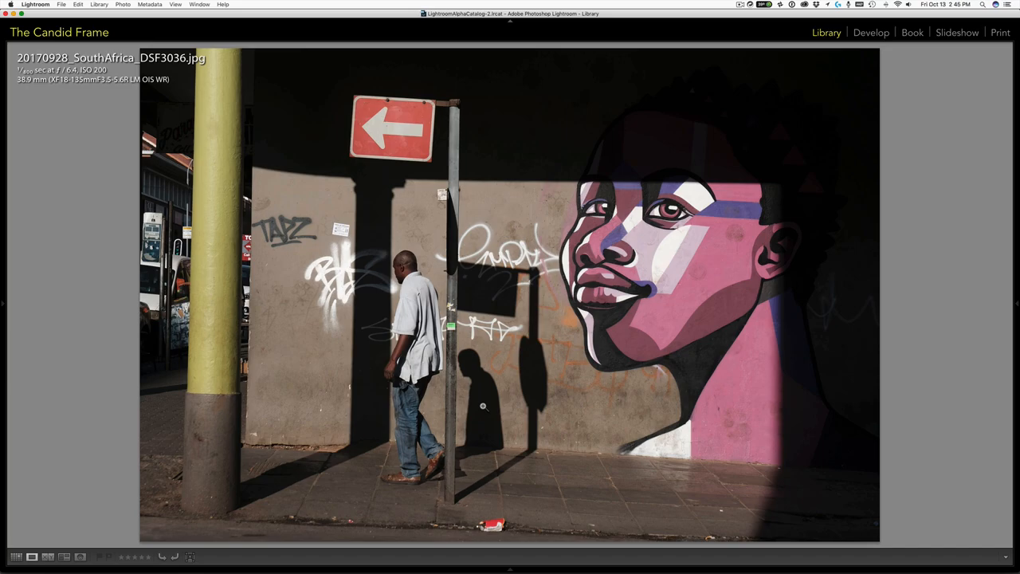
pyautogui.press('right')
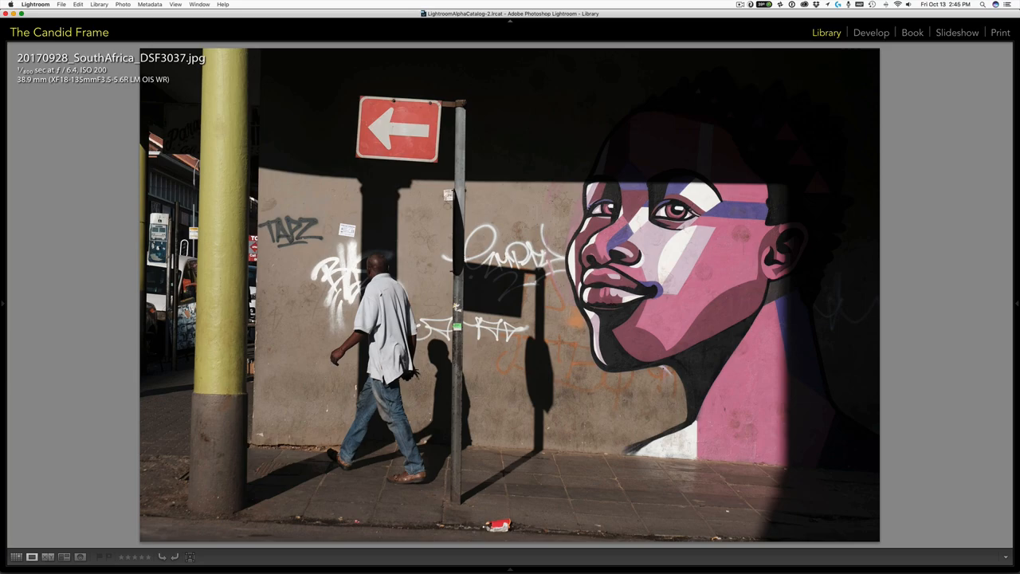
pyautogui.press('right')
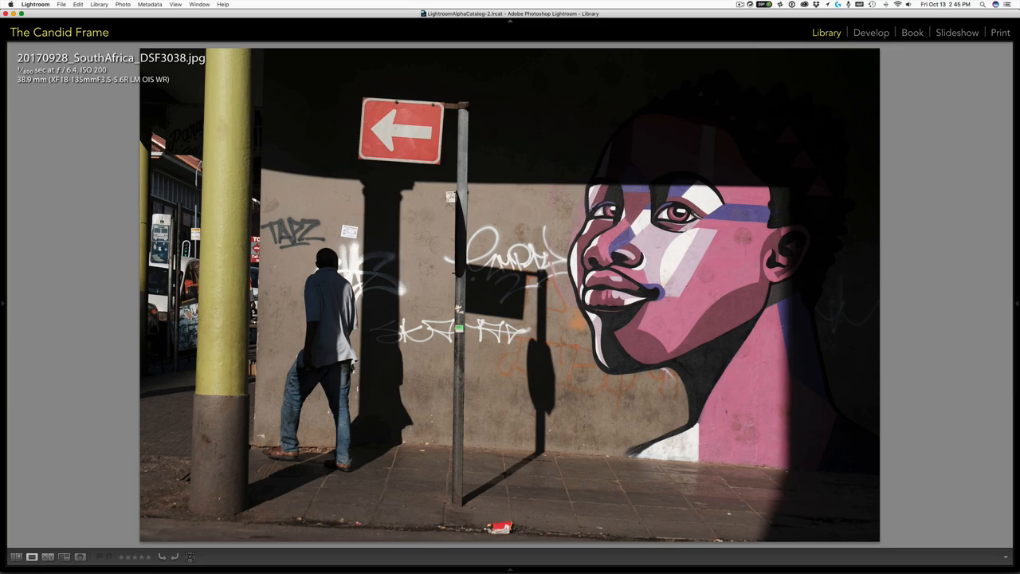
pyautogui.press('right')
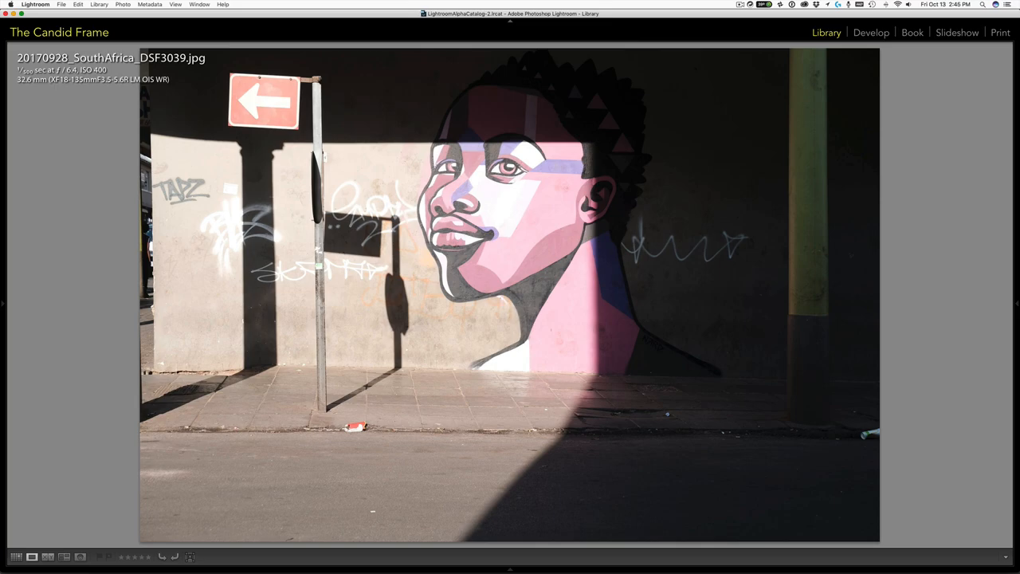
# - Move on through DSF3040–3049 to the darker, better-exposed mural shot near DSF3051
pyautogui.press('right')
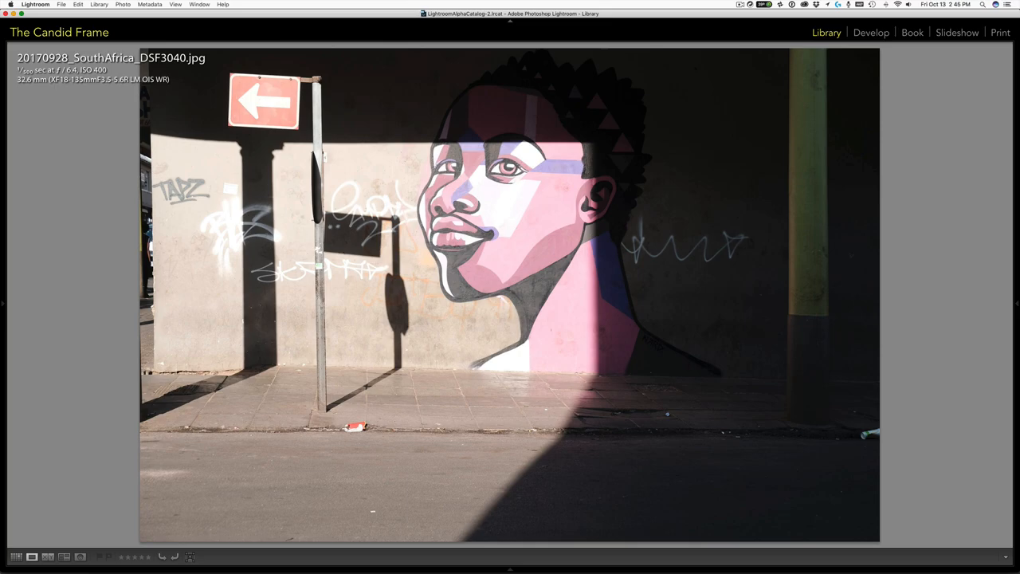
pyautogui.press('right')
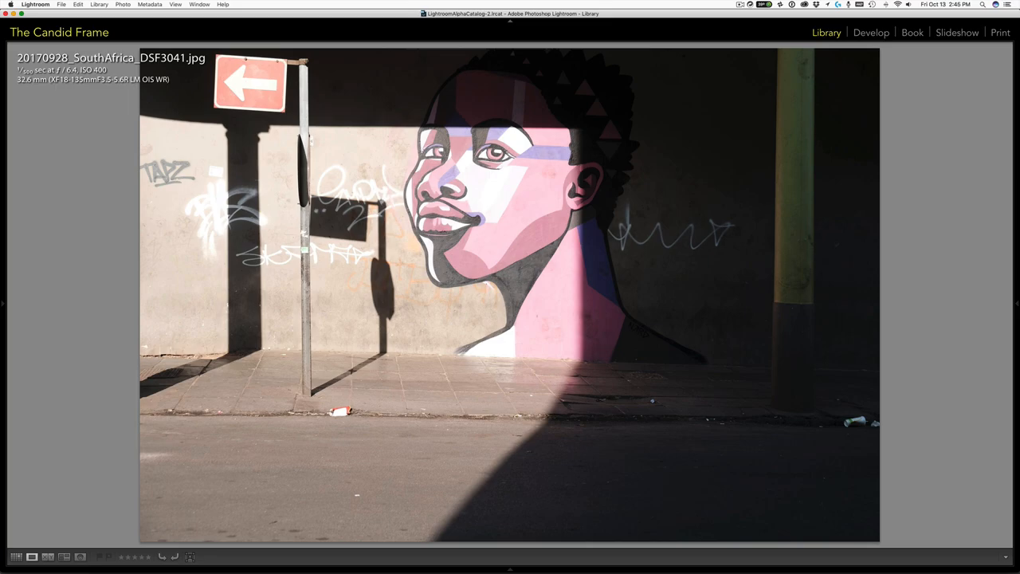
pyautogui.press('right')
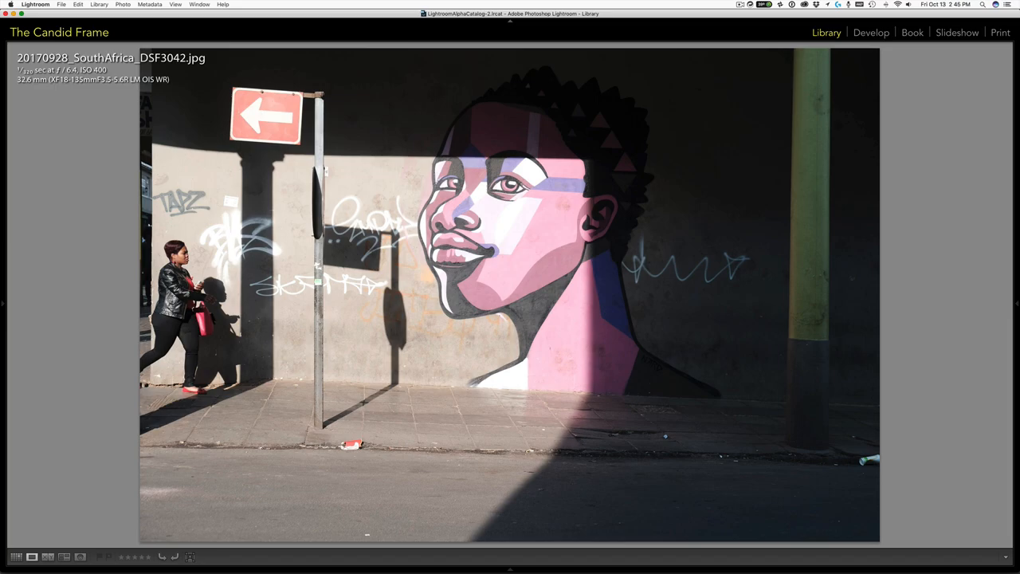
pyautogui.press('right')
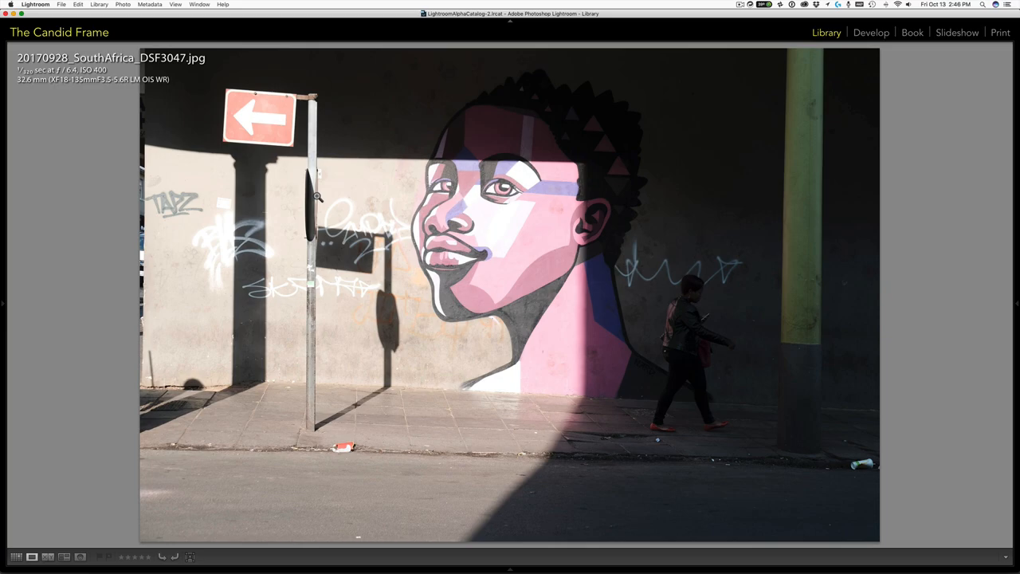
pyautogui.press('right')
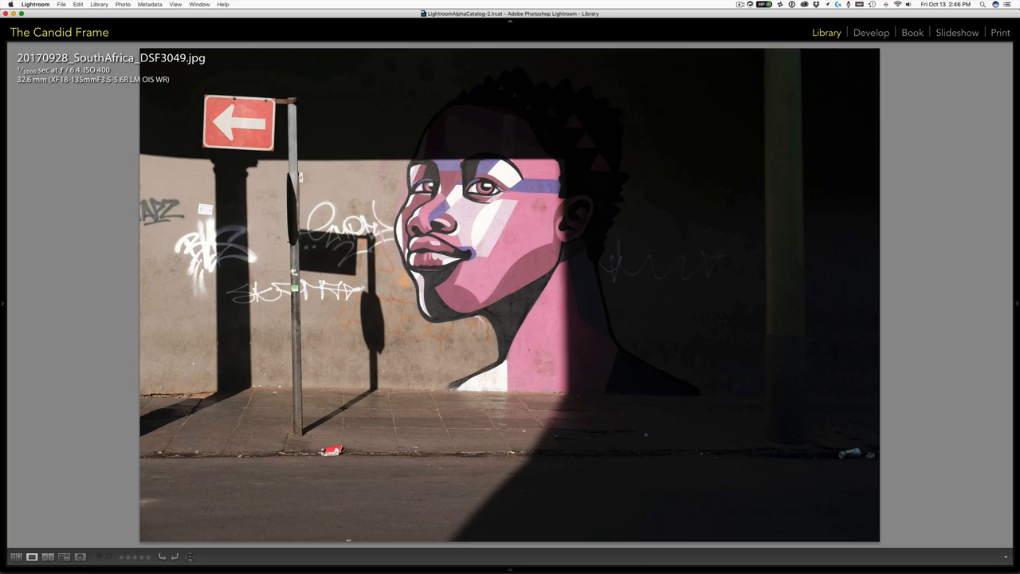
pyautogui.moveTo(797, 290)
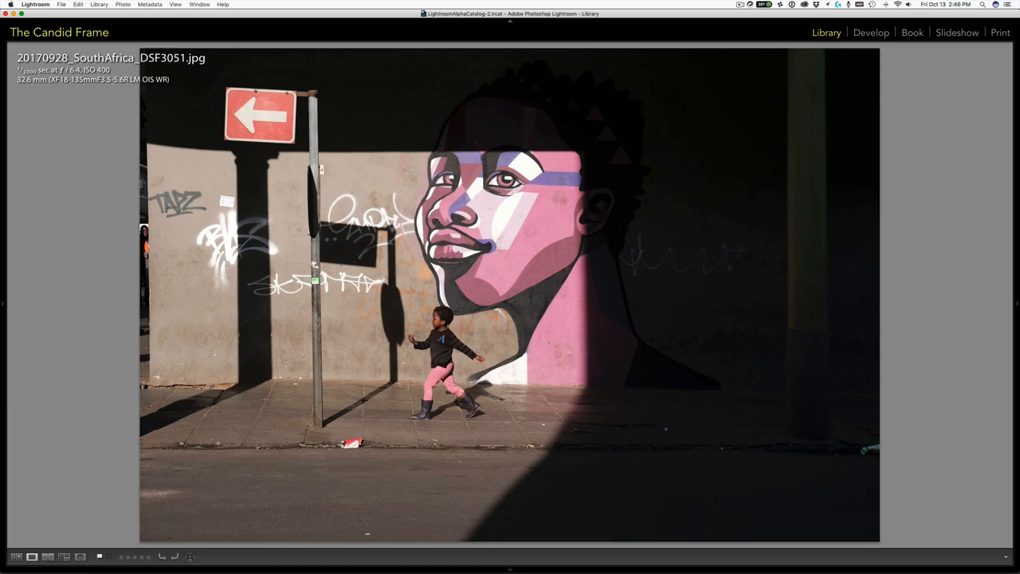
# - Step back one frame to compare, then forward through the running-child frames to DSF3054
pyautogui.press('left')
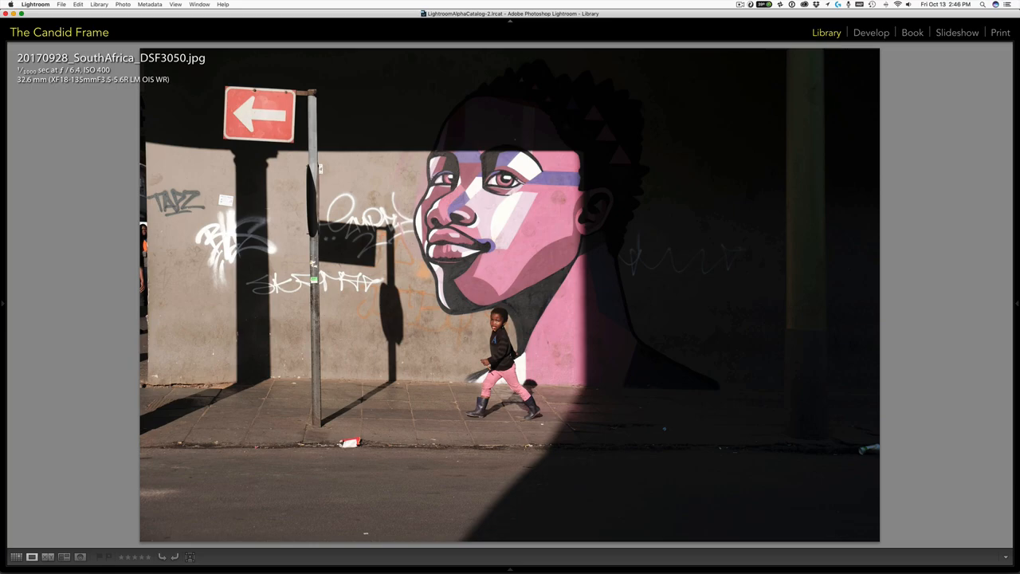
pyautogui.press('right')
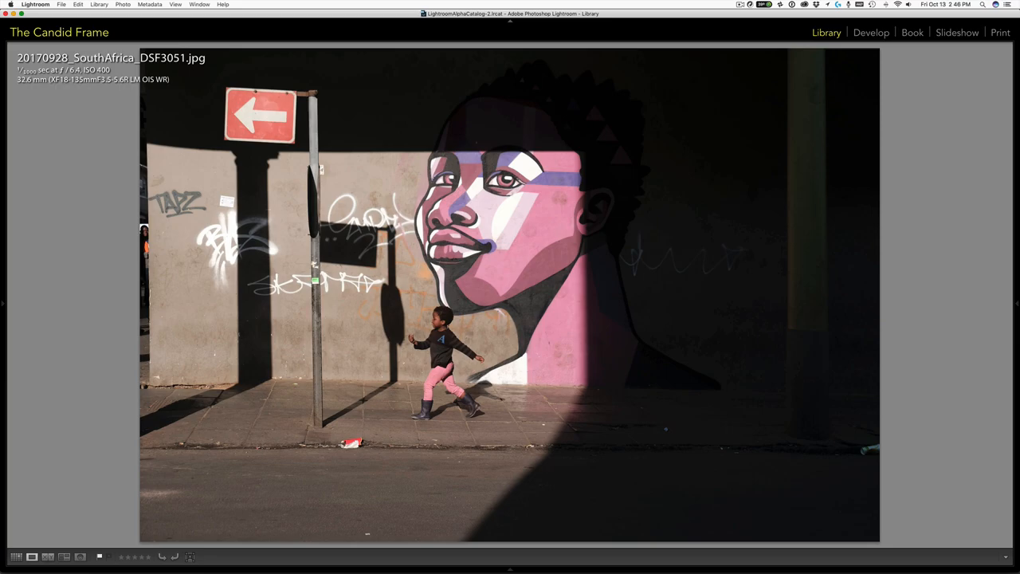
pyautogui.press('right')
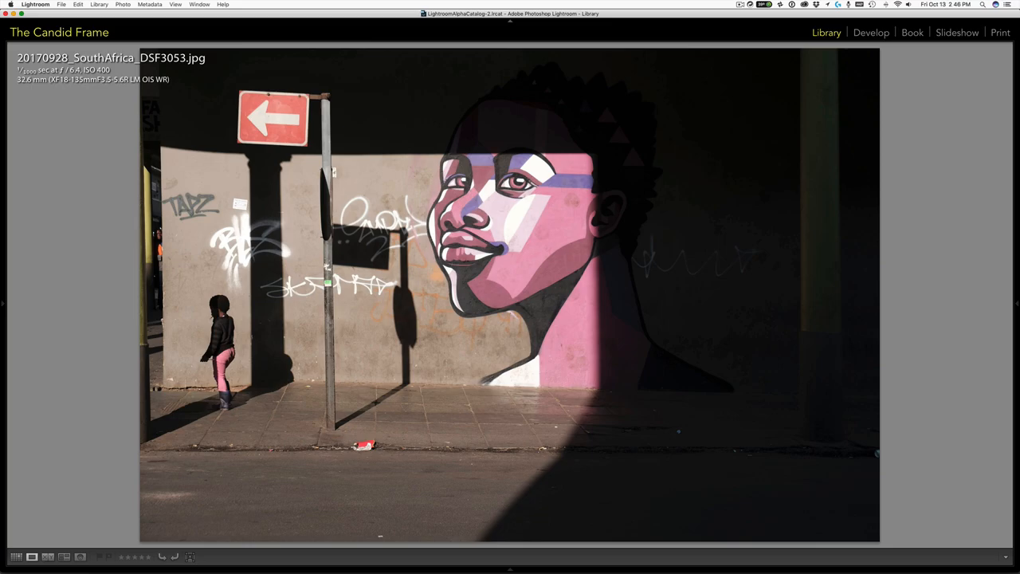
pyautogui.press('right')
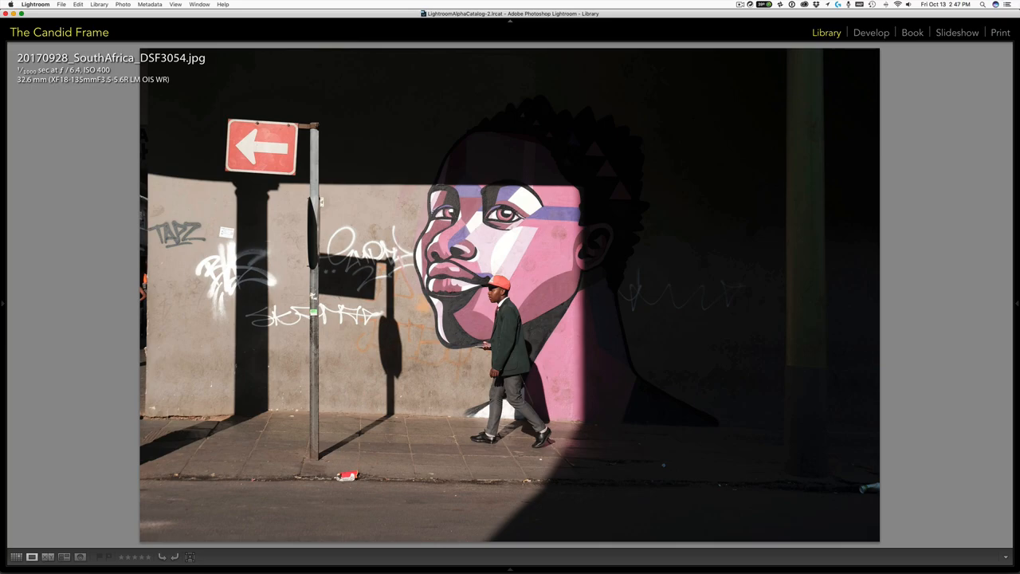
# - Advance through DSF3058–3066 to DSF3068, the man in jacket and cap with children behind
pyautogui.press('right')
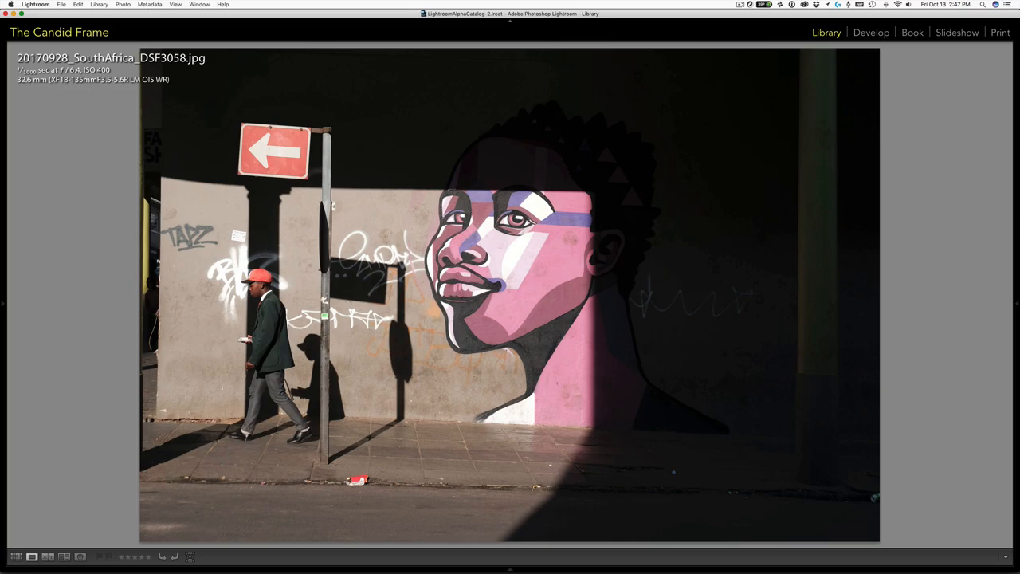
pyautogui.press('right')
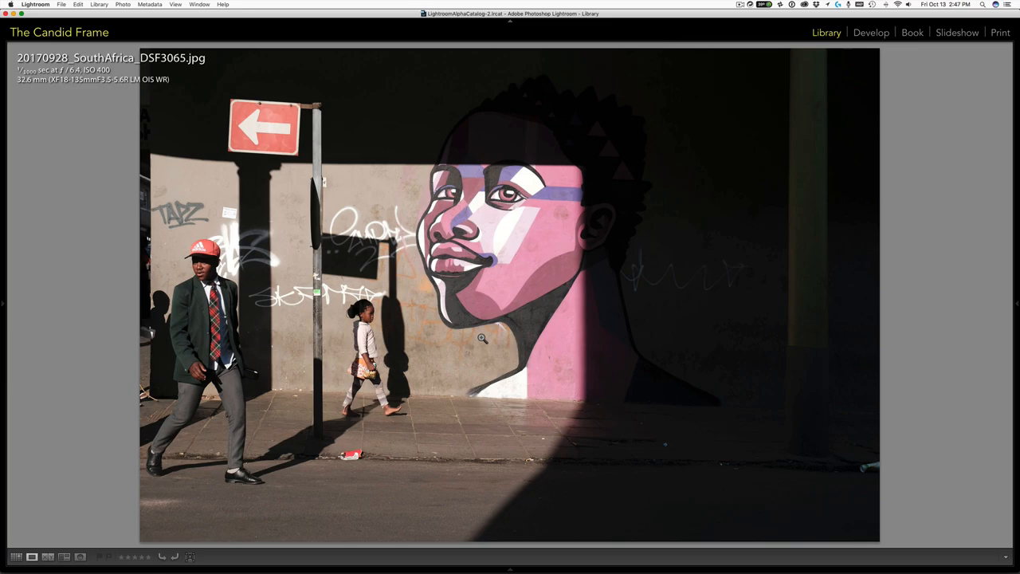
pyautogui.press('right')
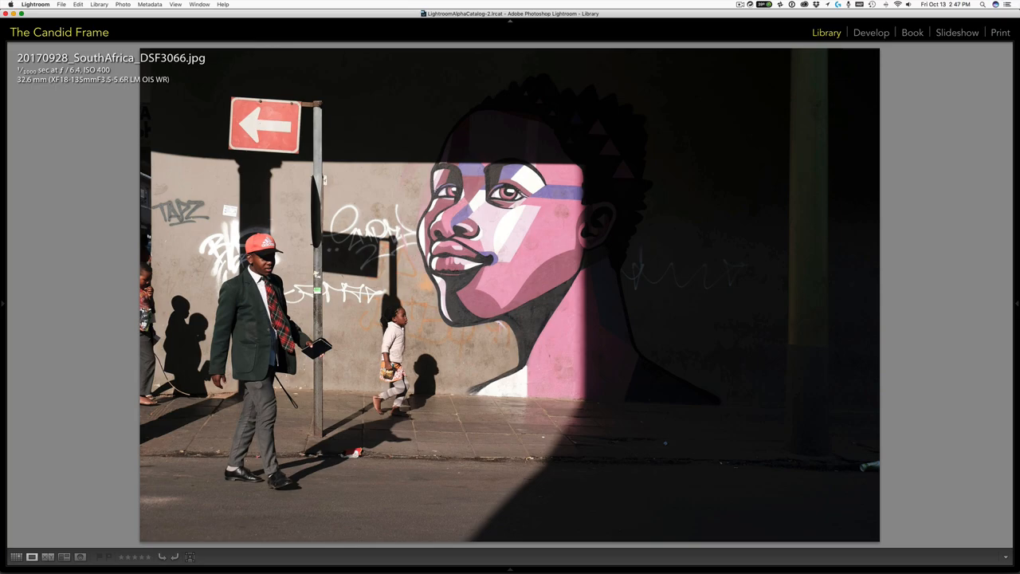
pyautogui.press('right')
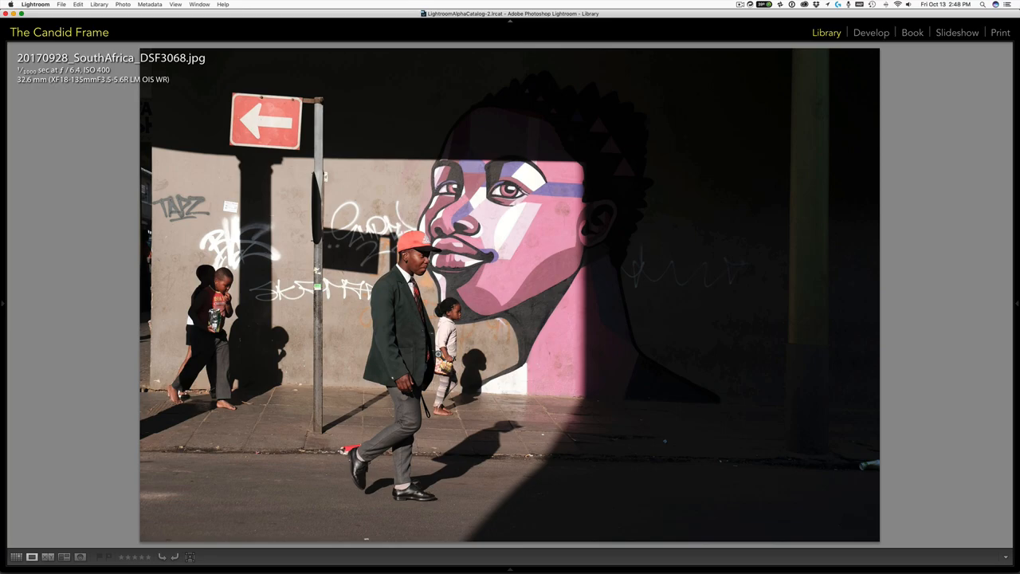
pyautogui.moveTo(481, 348)
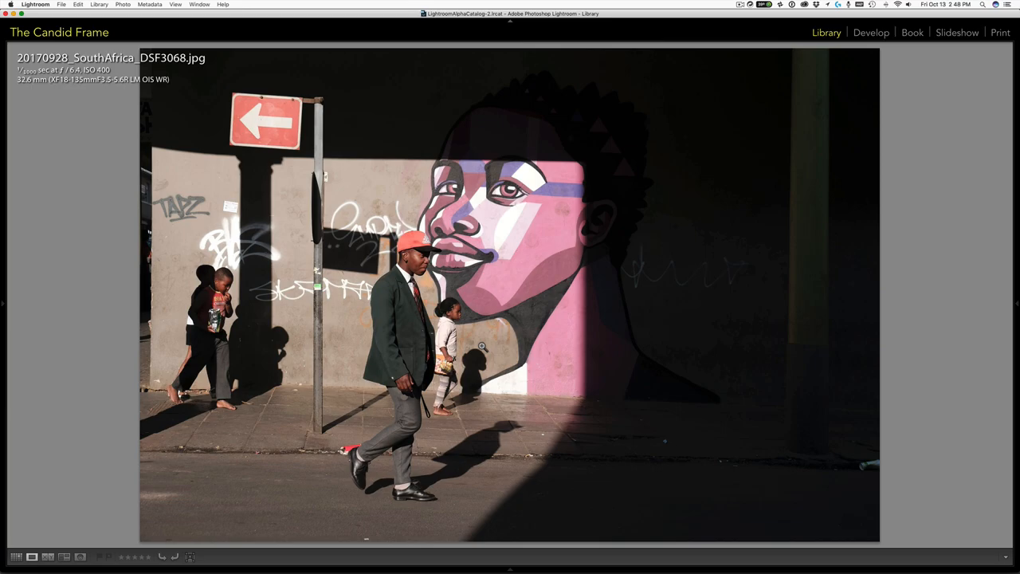
pyautogui.moveTo(493, 349)
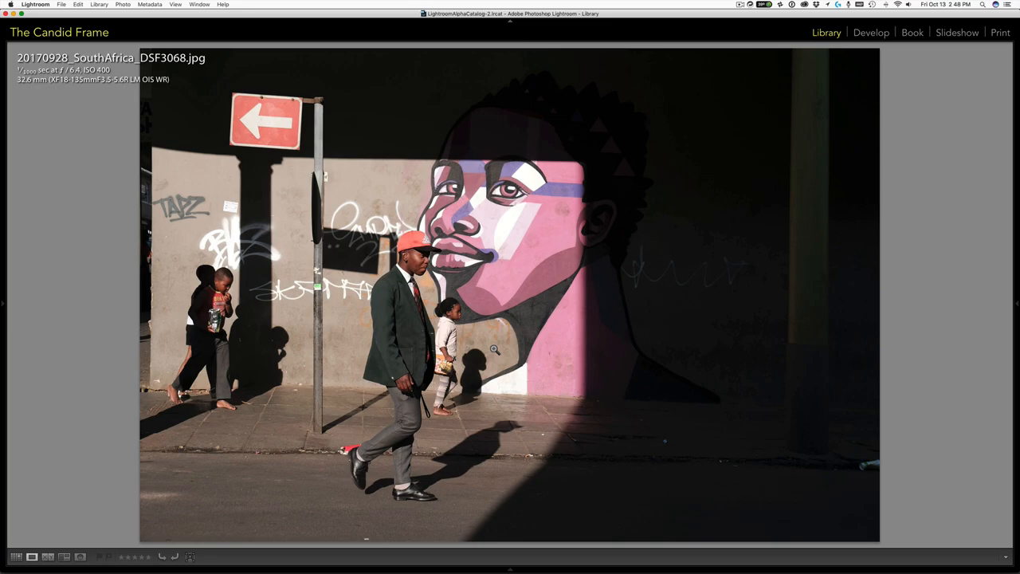
pyautogui.moveTo(676, 208)
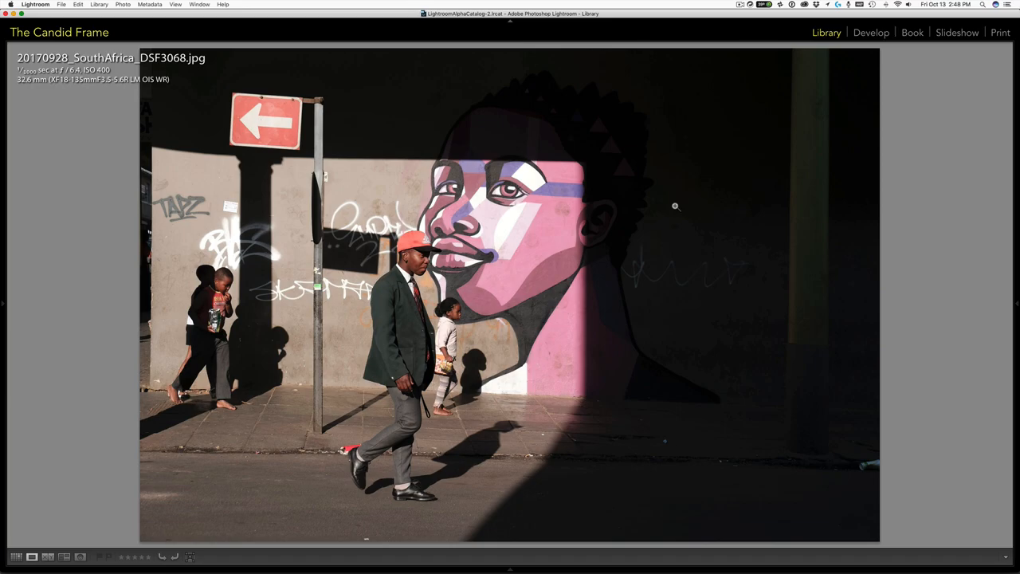
# - Move on from the mural shots to DSF3074, the child in pink trousers by the barred gate
pyautogui.press('right')
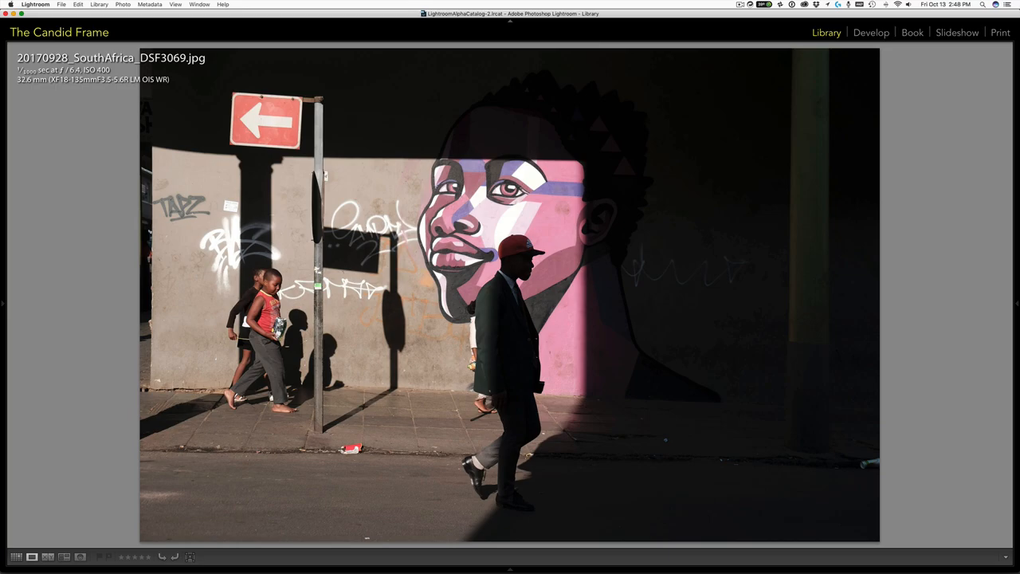
pyautogui.press('right')
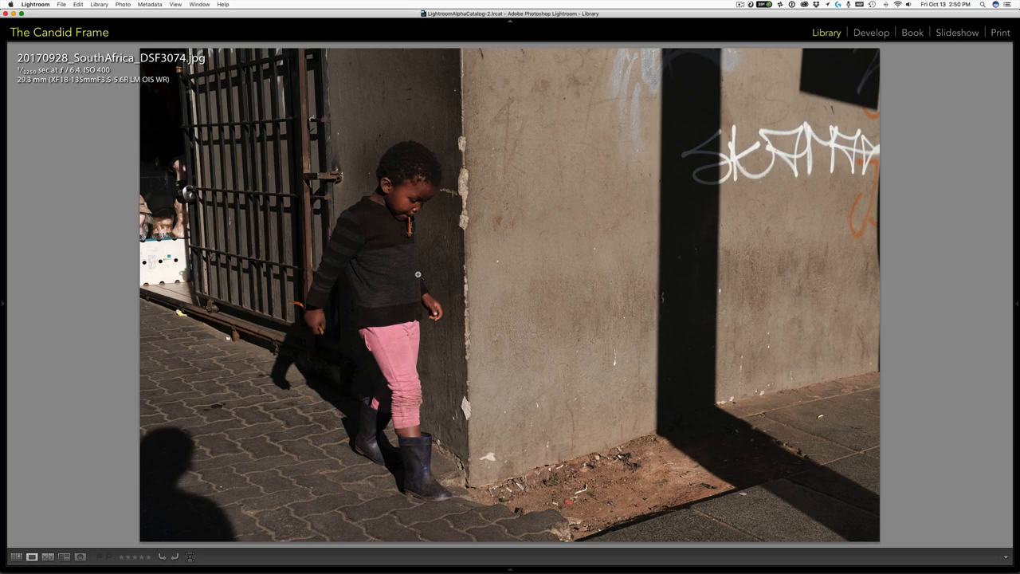
pyautogui.moveTo(168, 466)
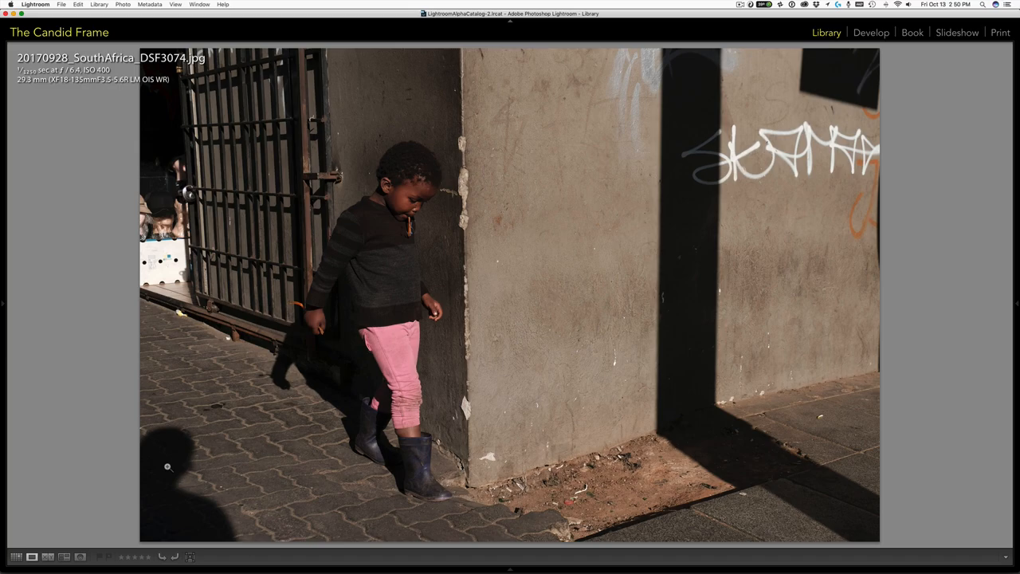
# - Advance to DSF3079, the man in a dark jacket casting a sharp shadow on the corner
pyautogui.press('right')
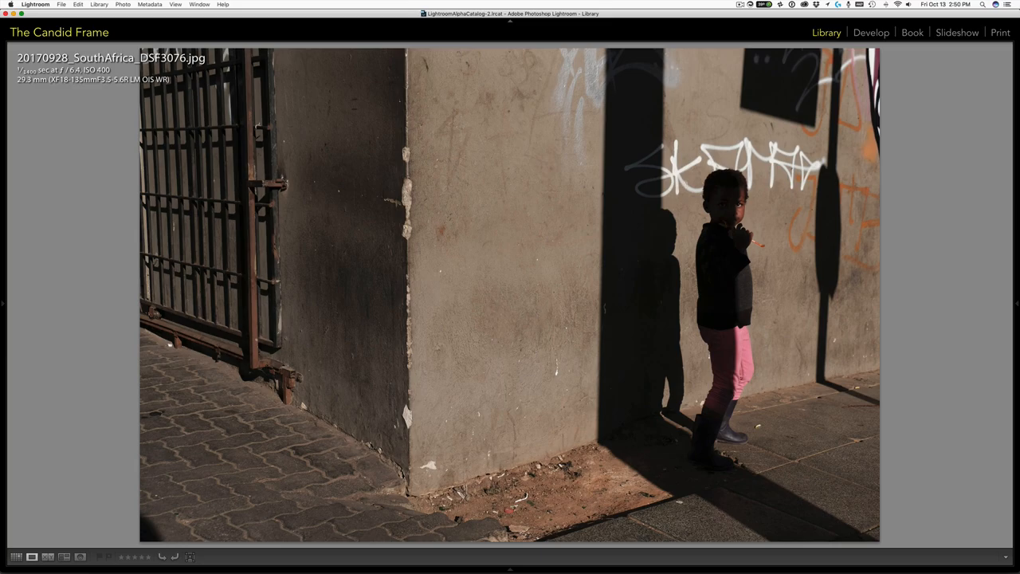
pyautogui.press('right')
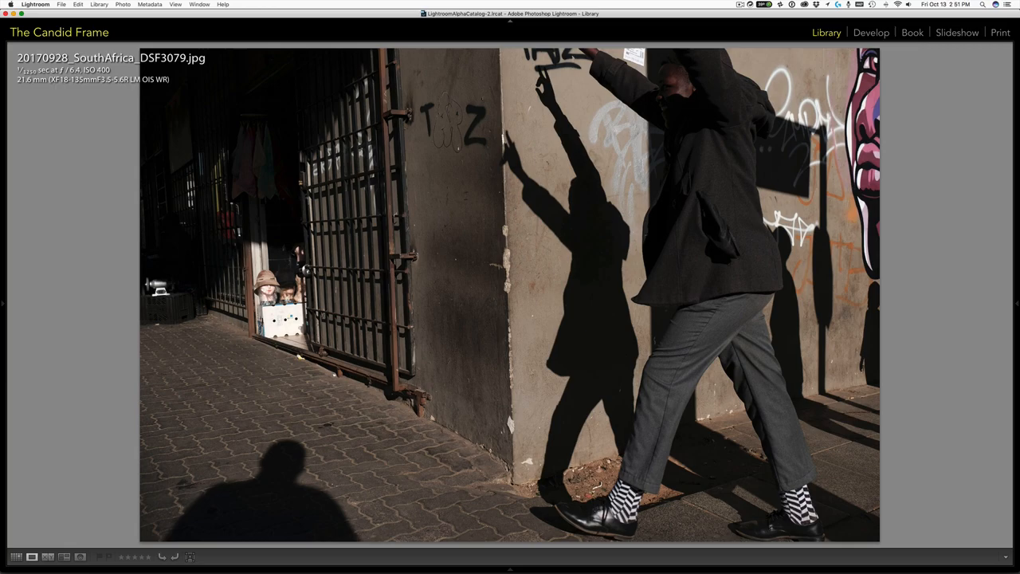
# - Continue via DSF3080 to DSF3082, the close-up of the man in black cap before the mural
pyautogui.press('right')
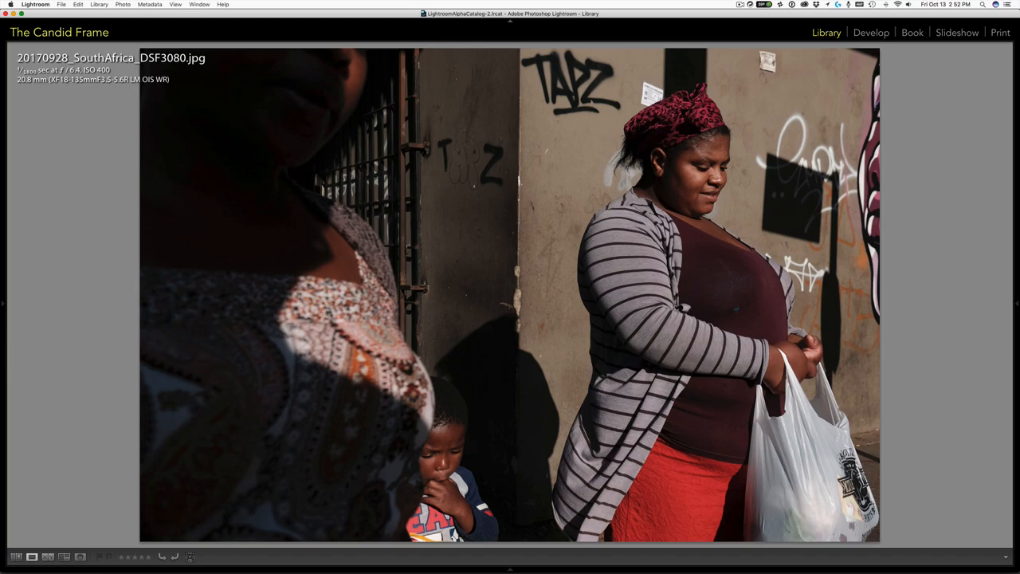
pyautogui.press('right')
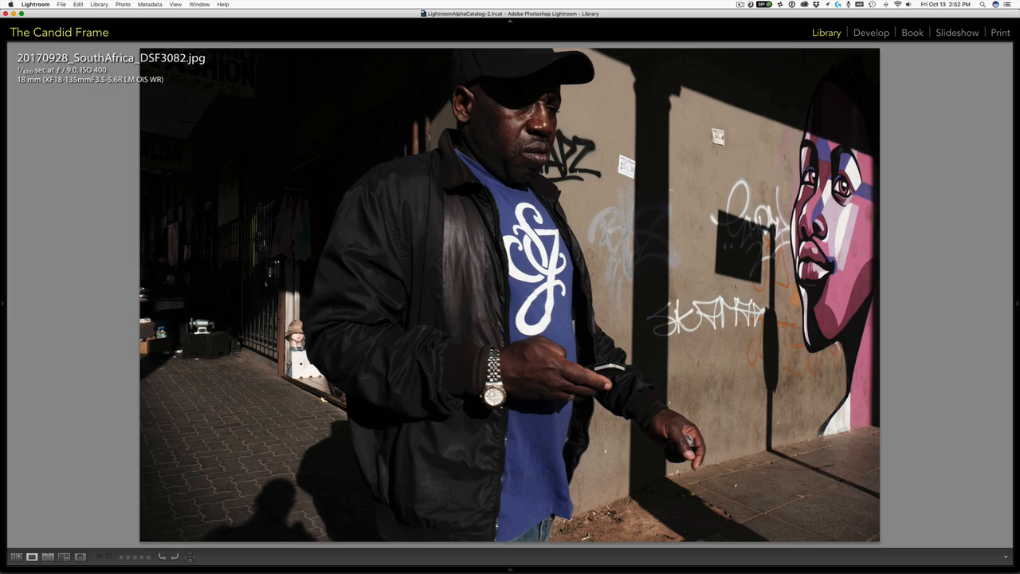
# - Step forward and back through DSF3084–3085, landing on DSF3087, the woman in the doorway shadow
pyautogui.press('right')
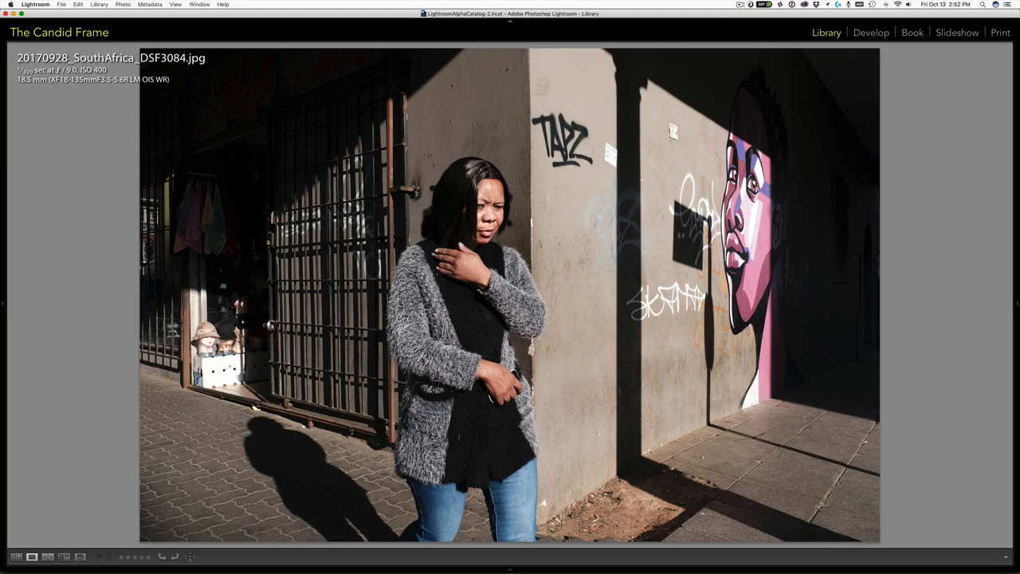
pyautogui.press('Left')
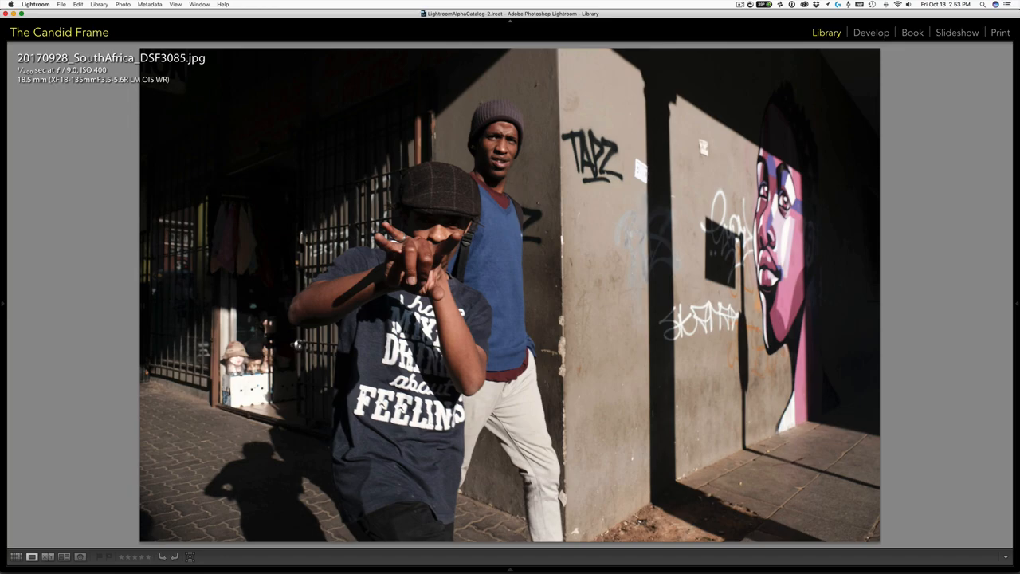
pyautogui.press('right')
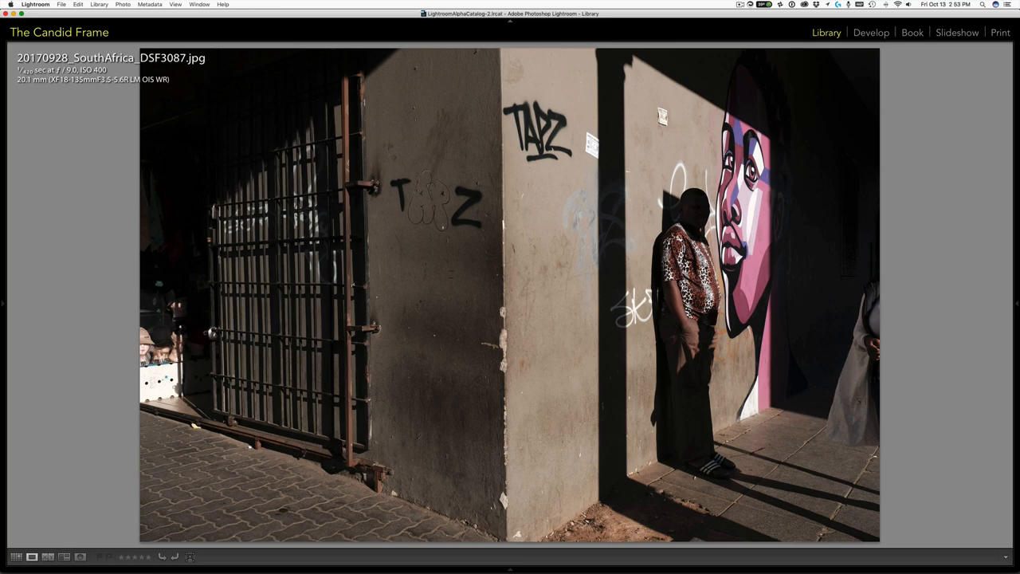
# - Advance through DSF3089–3092 to DSF3093, the man in blue workwear and hat at the corner
pyautogui.press('right')
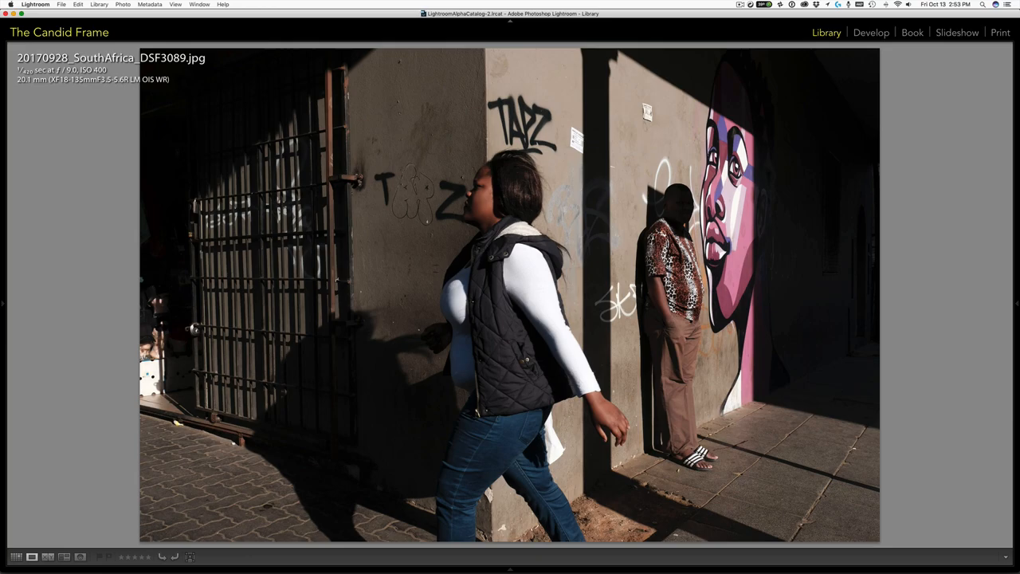
pyautogui.press('right')
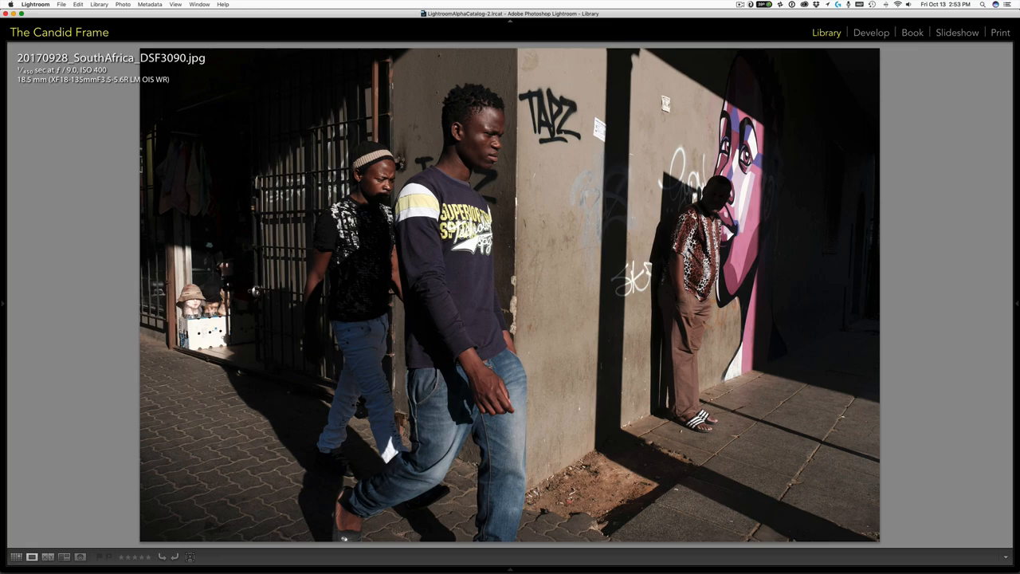
pyautogui.press('right')
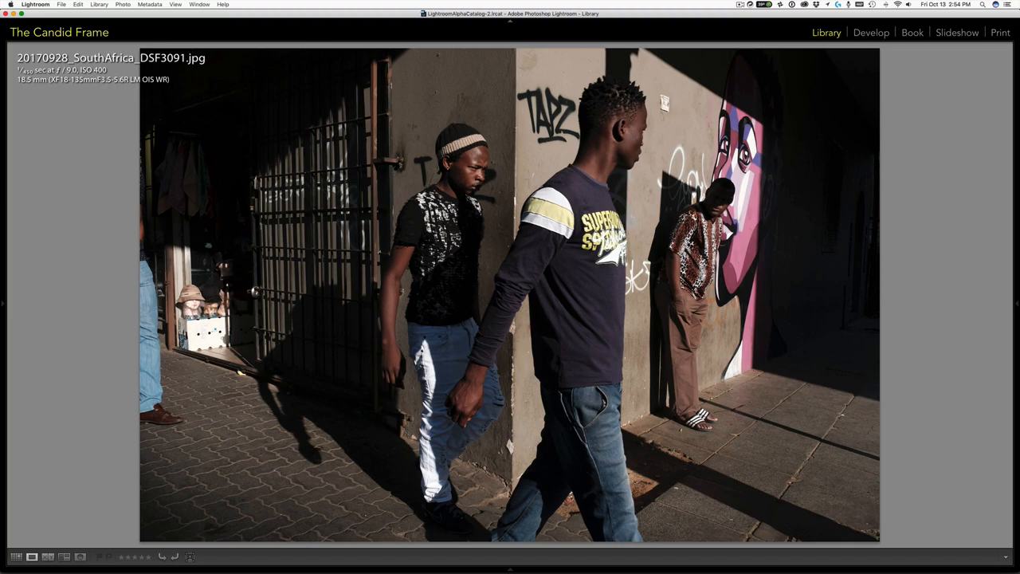
pyautogui.press('right')
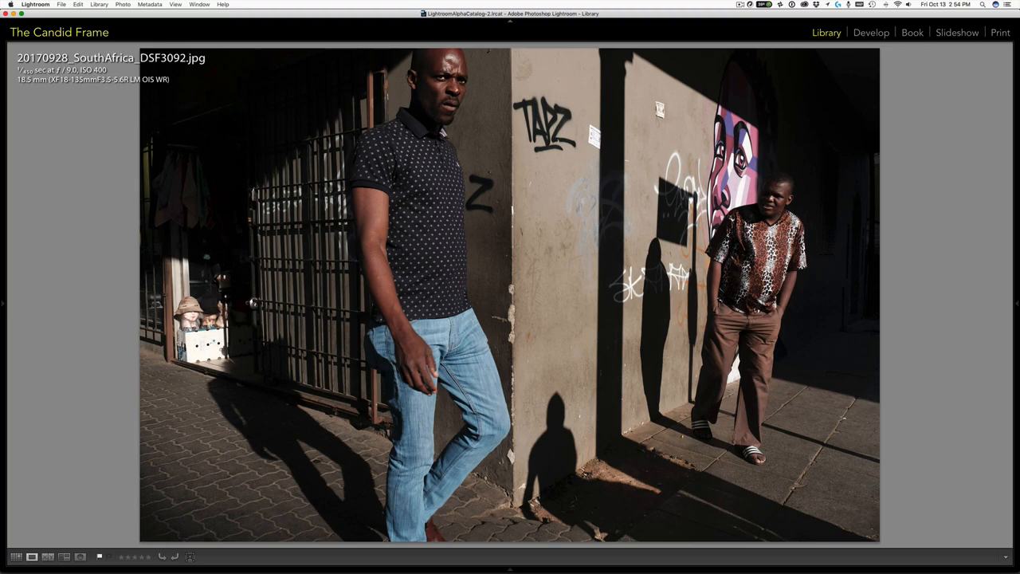
pyautogui.moveTo(558, 423)
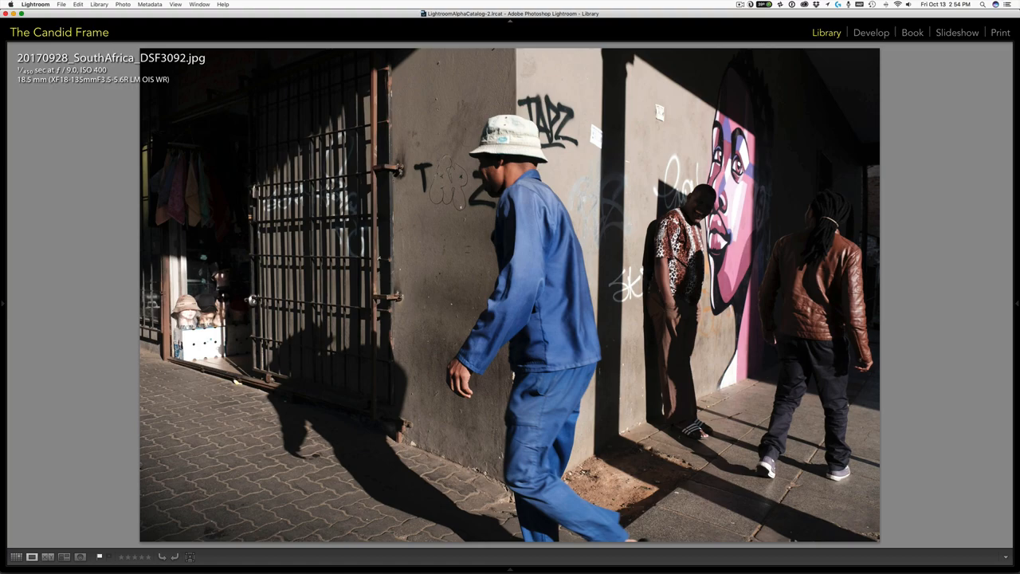
pyautogui.press('right')
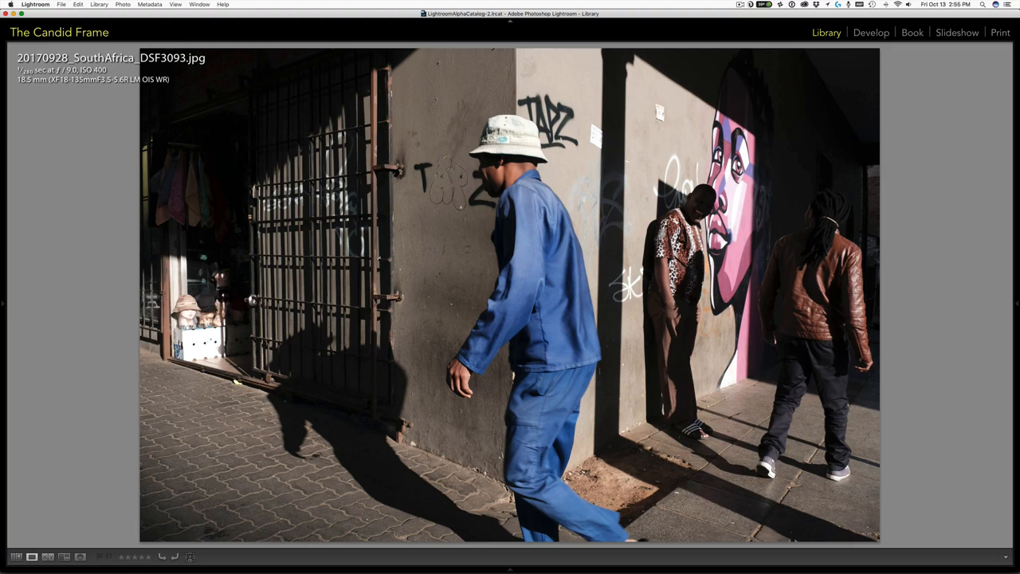